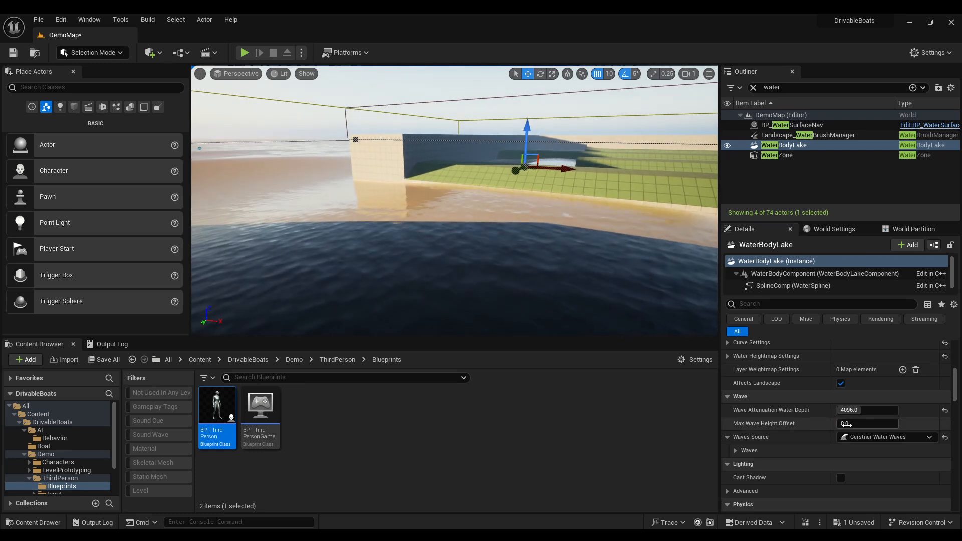
Set the WaterBodyLake's Max Wave Height Offset to -512
left_click(866, 423)
type("-512")
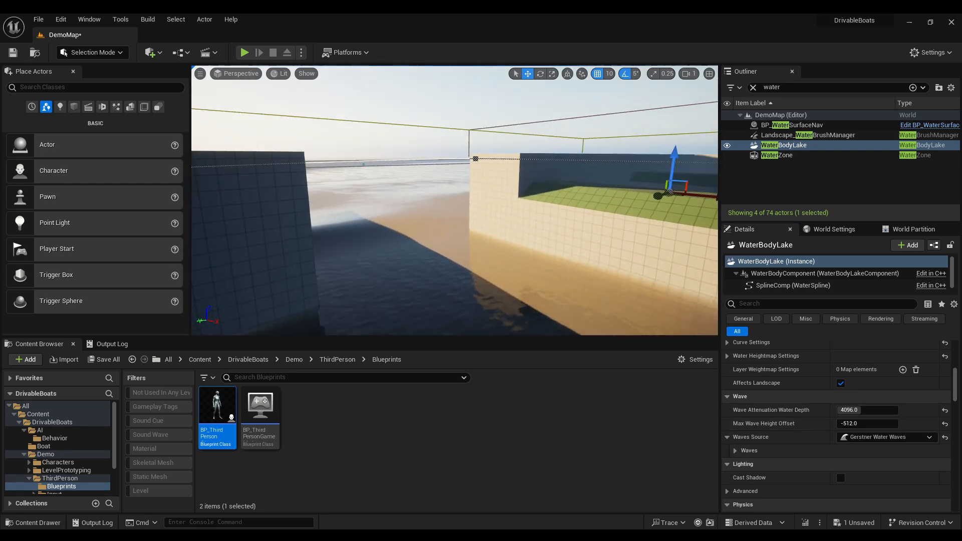
Play-test the level with the character riding the boat on the lowered lake, then stop
left_click(244, 52)
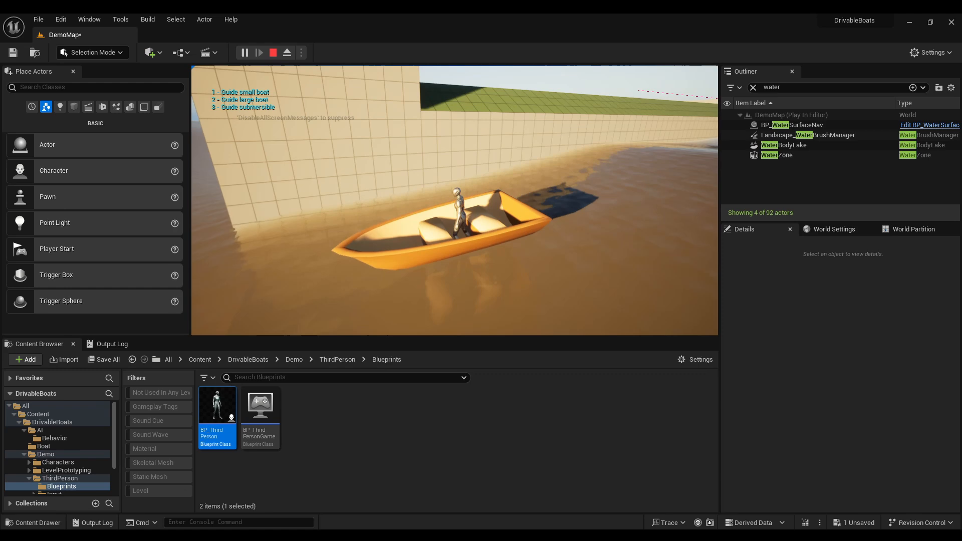
left_click(272, 52)
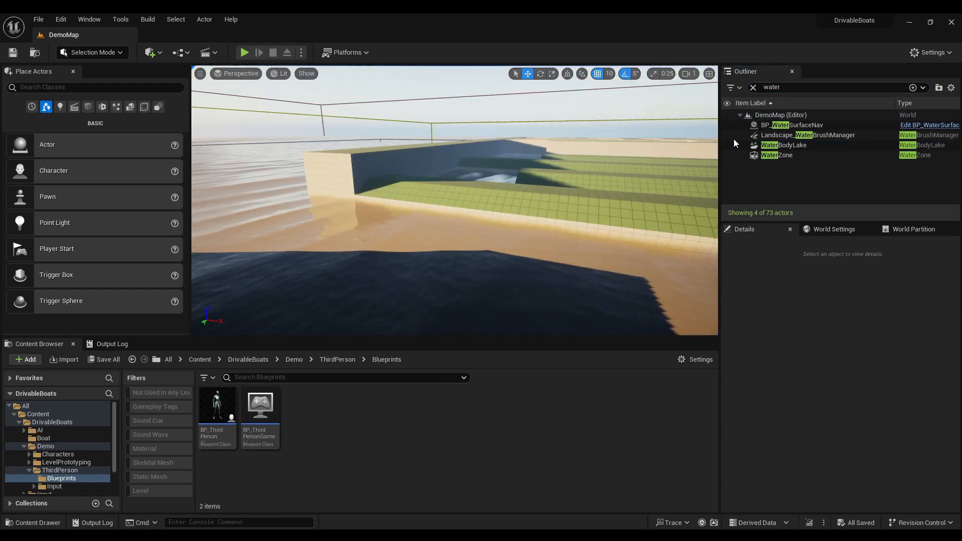
Add a Box Collision component to the WaterBodyLake actor
left_click(783, 144)
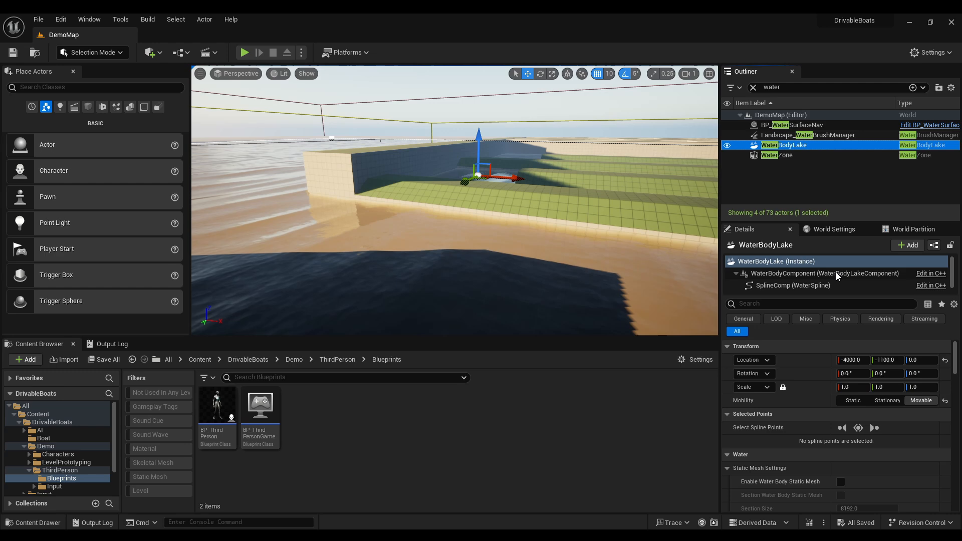
left_click(908, 245)
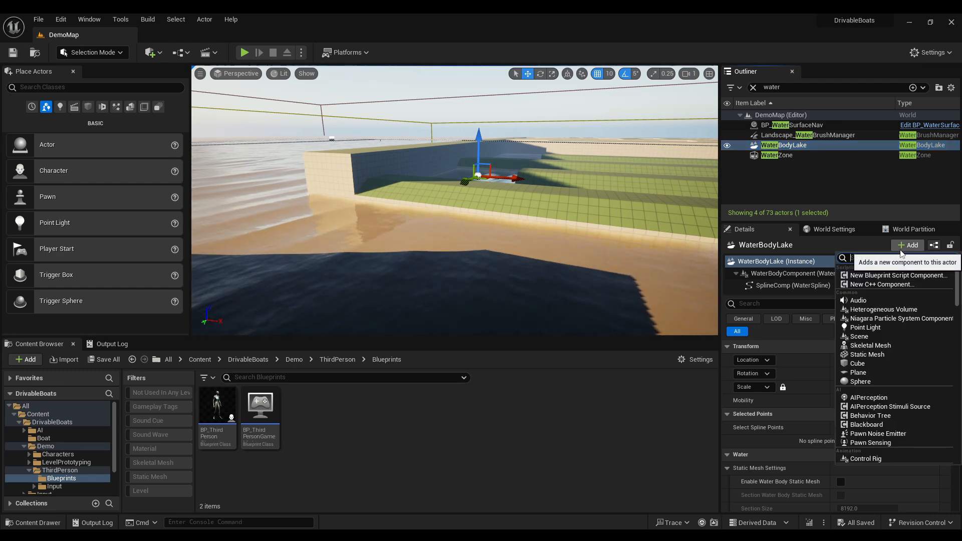
type("box")
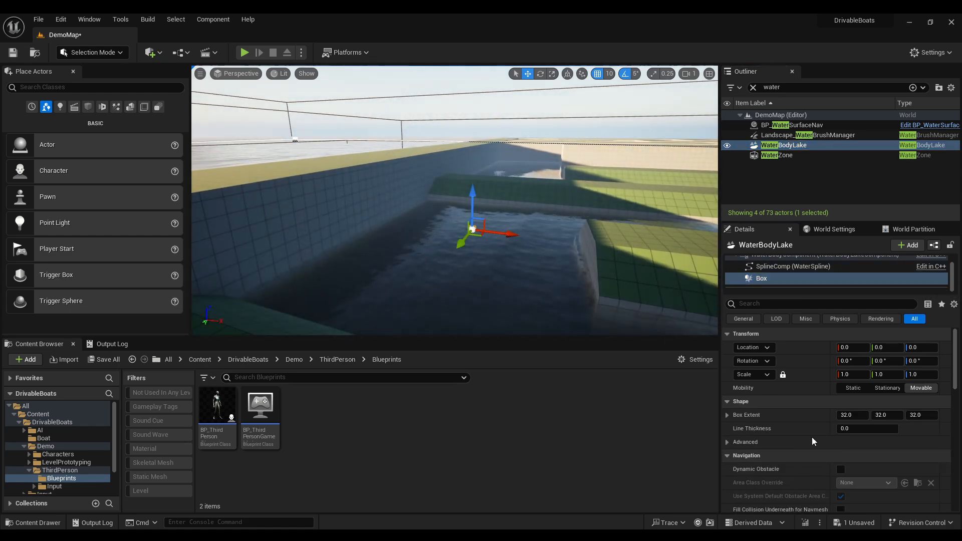
Give the Box extents of 1000 with Z 10000 and the WaterBodyCollision preset
type("1000")
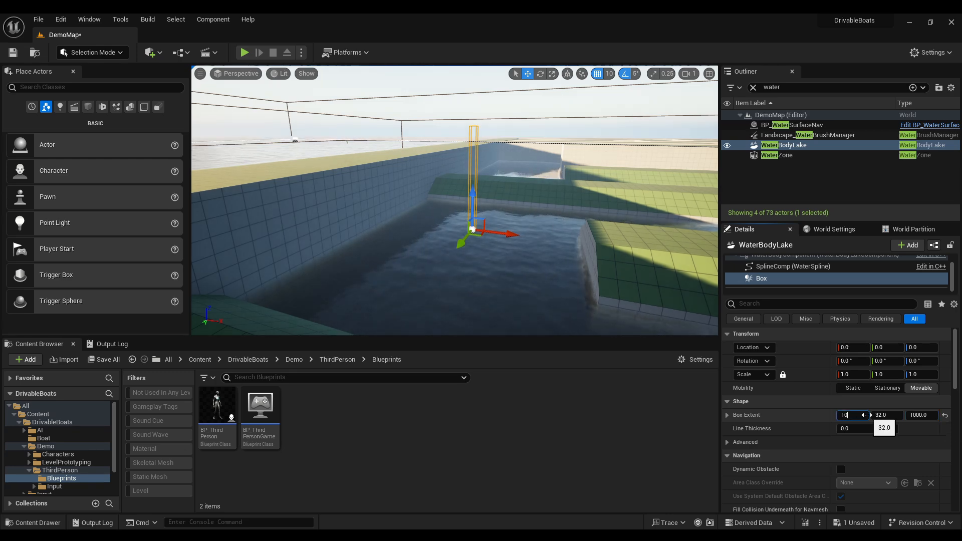
type("10000.0")
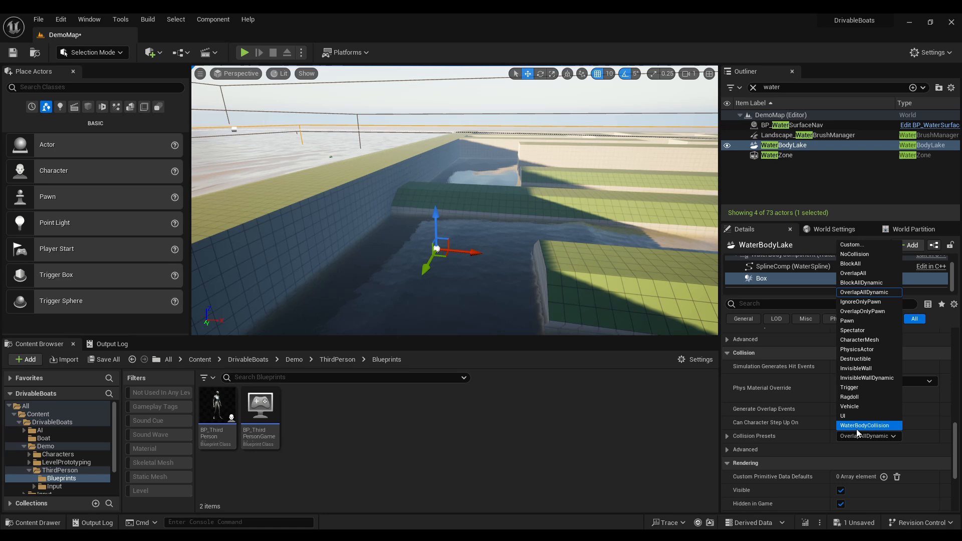
left_click(865, 424)
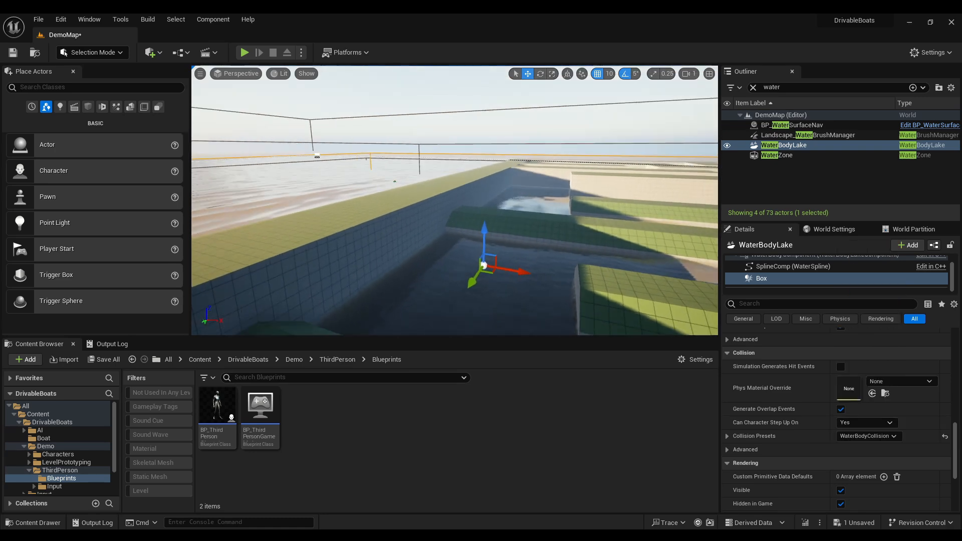